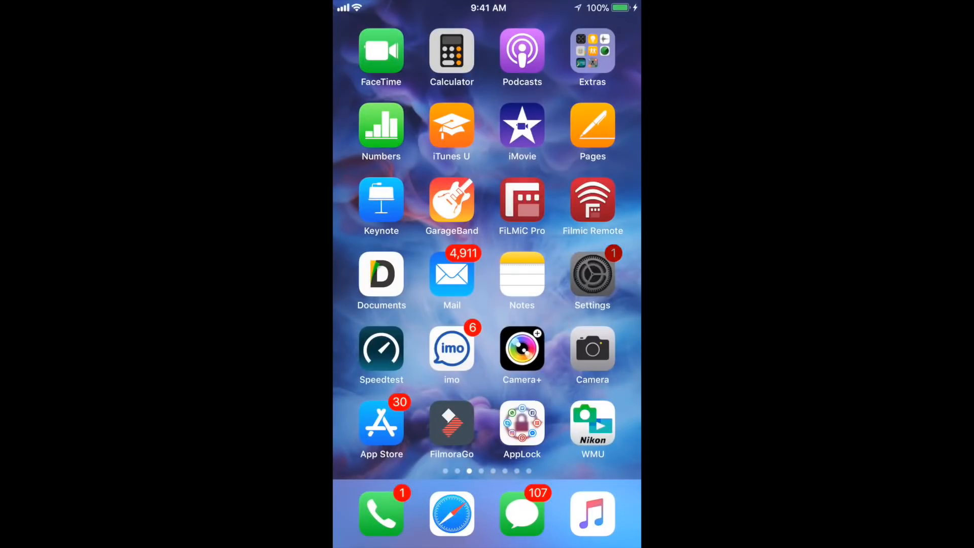
Launch the Settings app to reach the Mobile Data Network APN fields.
{"action": "left_click", "coordinate": [591, 280]}
{"action": "type", "text": "inte"}
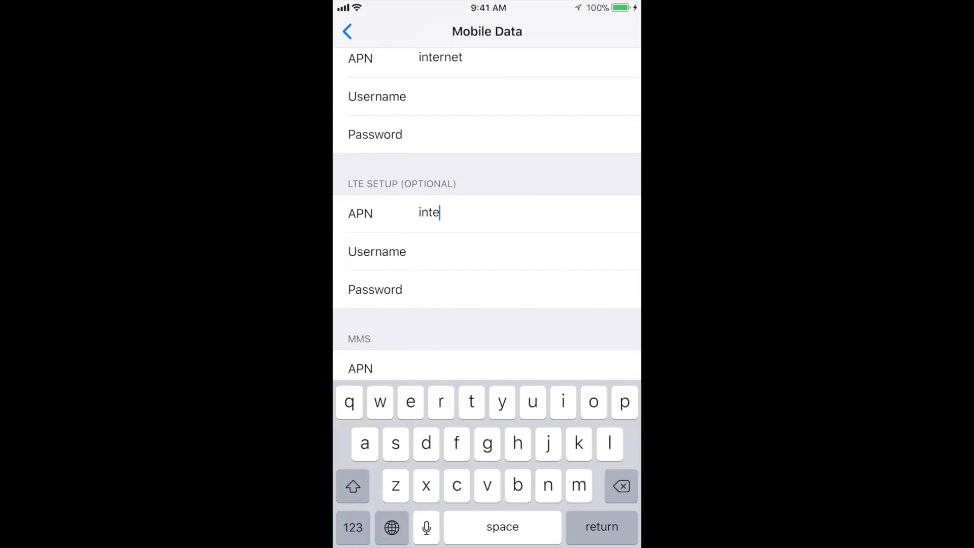
Enter 'internet' as the LTE and Personal Hotspot APNs and dismiss the keyboard.
{"action": "type", "text": "rnet"}
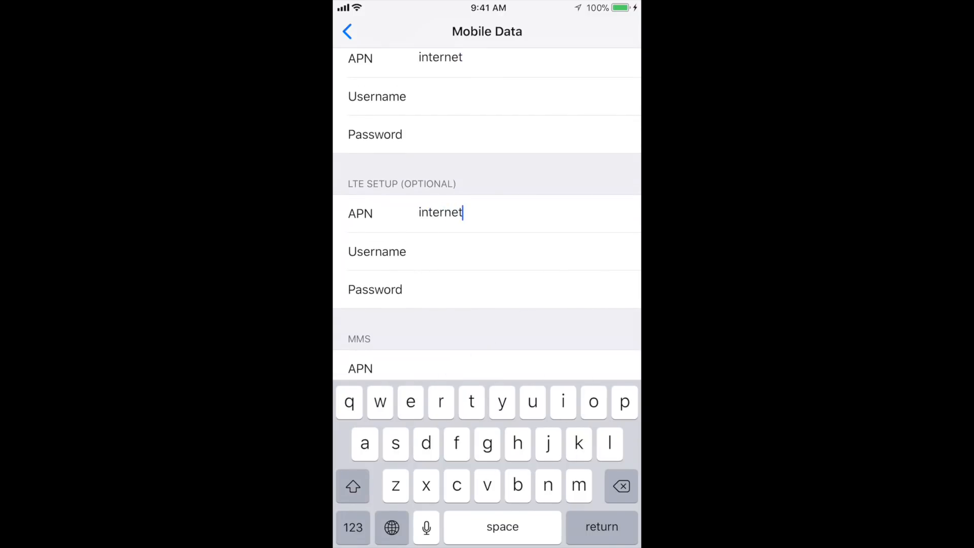
{"action": "scroll", "scroll_direction": "down", "scroll_amount": 3}
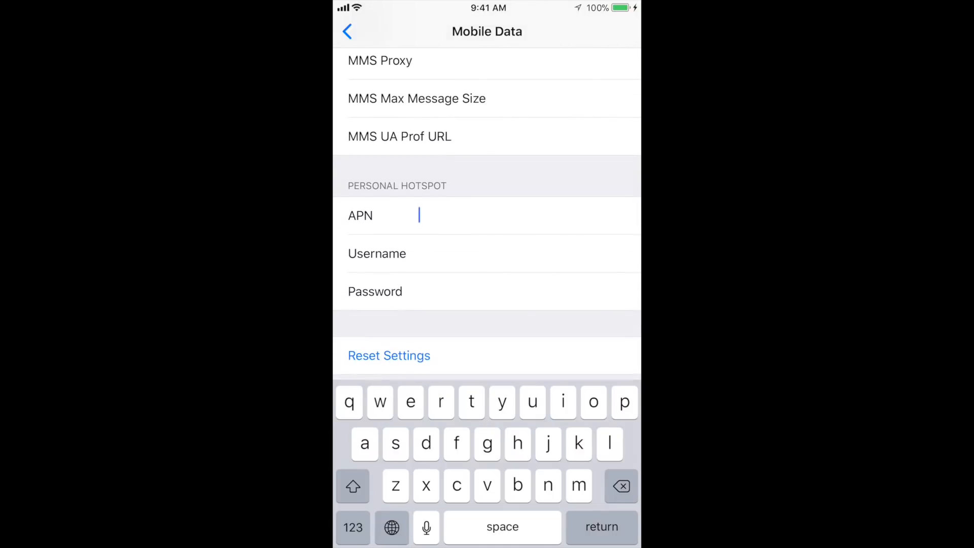
{"action": "type", "text": "in"}
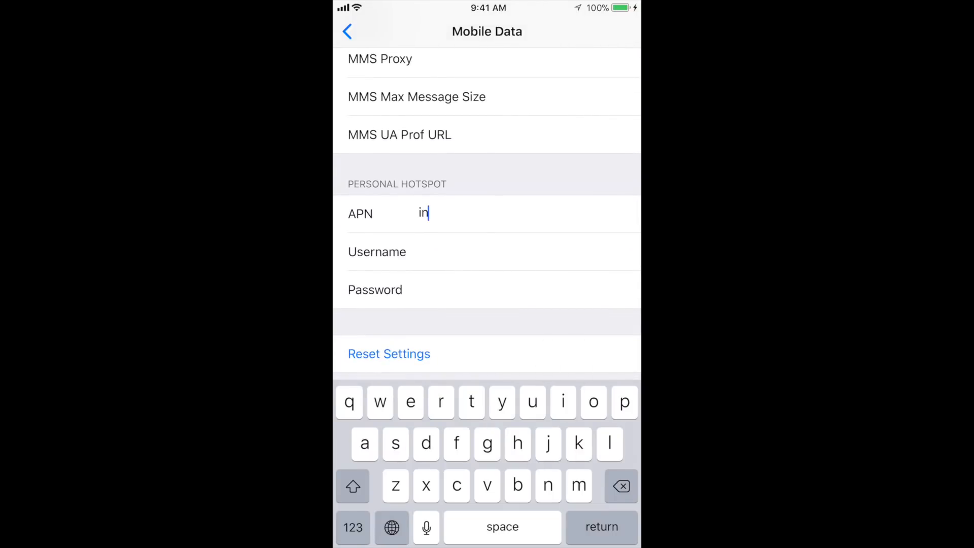
{"action": "type", "text": "ternet"}
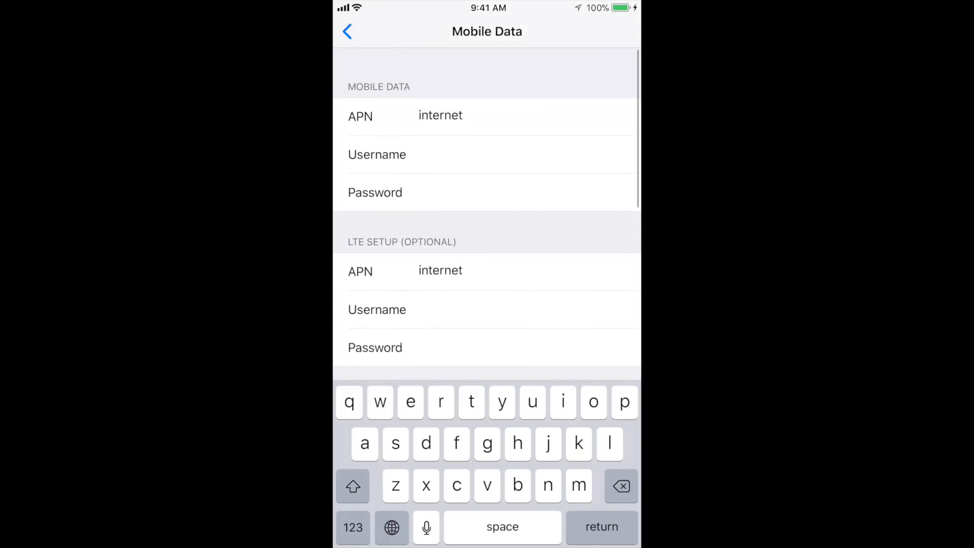
{"action": "left_click", "coordinate": [351, 31]}
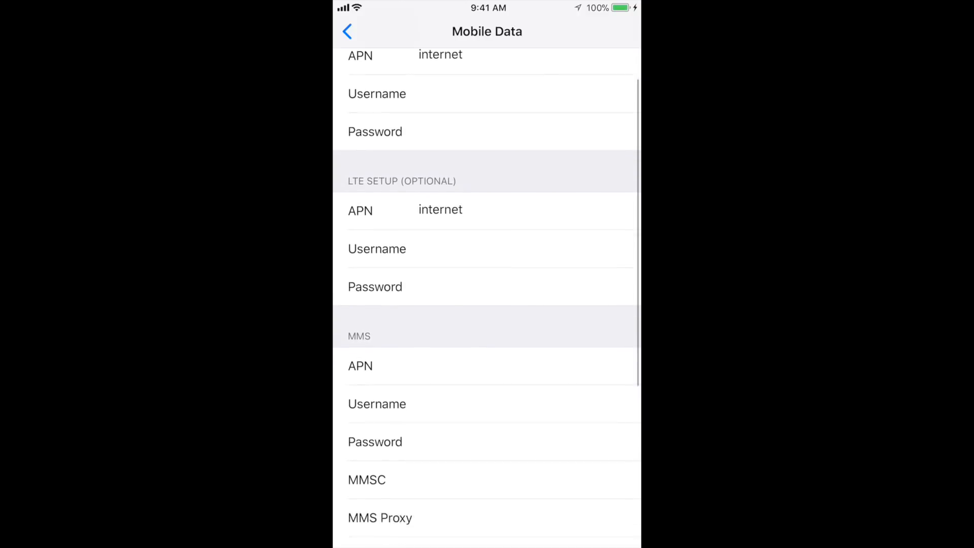
Confirm the Personal Hotspot APN reads 'internet', then go back to Mobile Data.
{"action": "scroll", "scroll_direction": "down", "scroll_amount": 3}
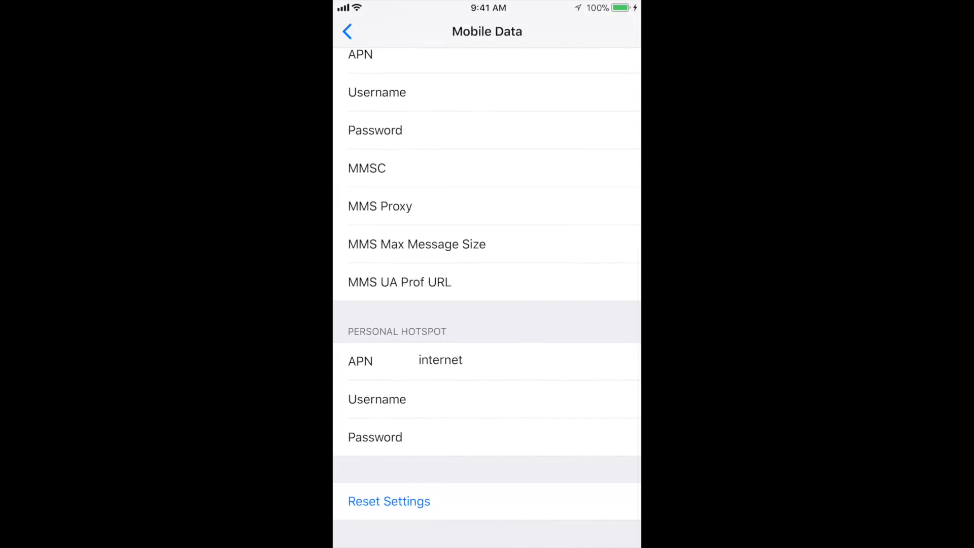
{"action": "left_click", "coordinate": [347, 31]}
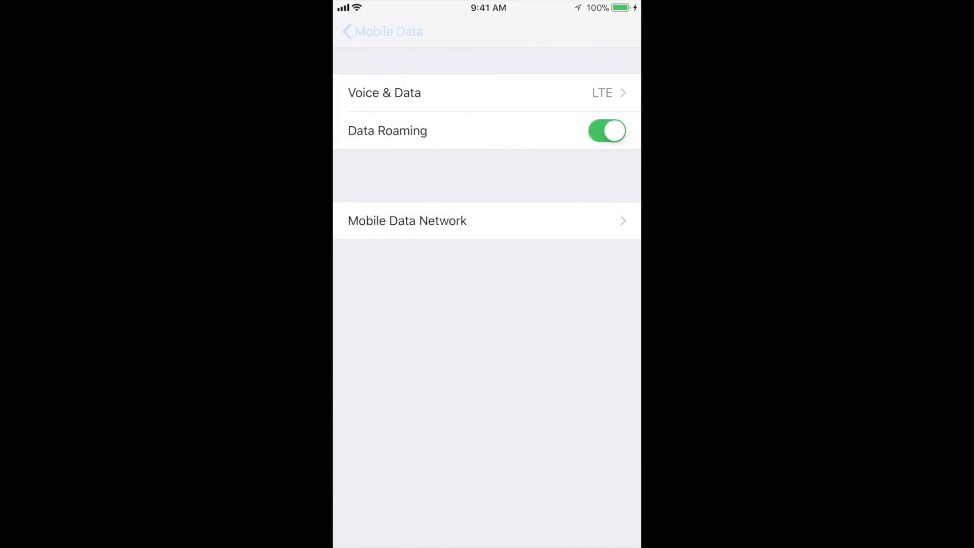
{"action": "left_click", "coordinate": [382, 31]}
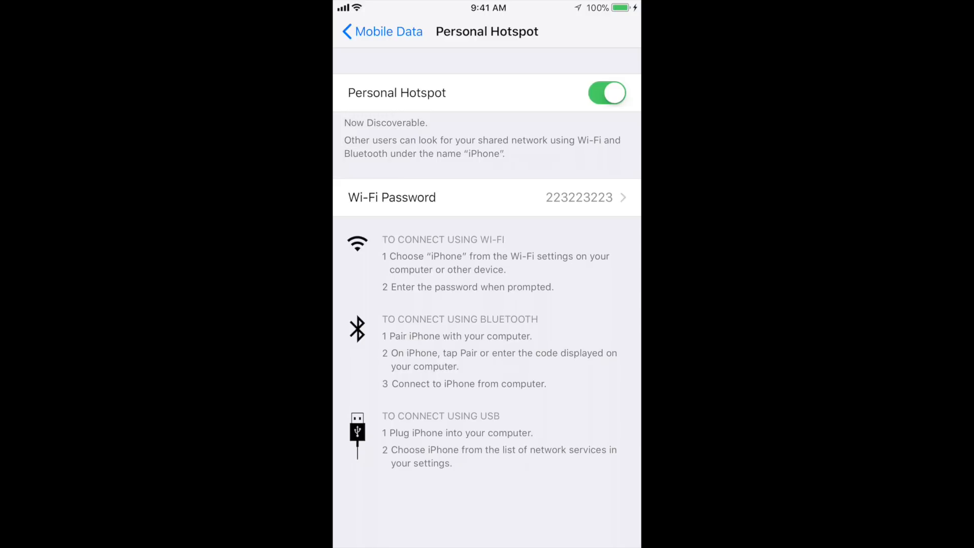
Toggle Personal Hotspot off and back on.
{"action": "left_click", "coordinate": [607, 93]}
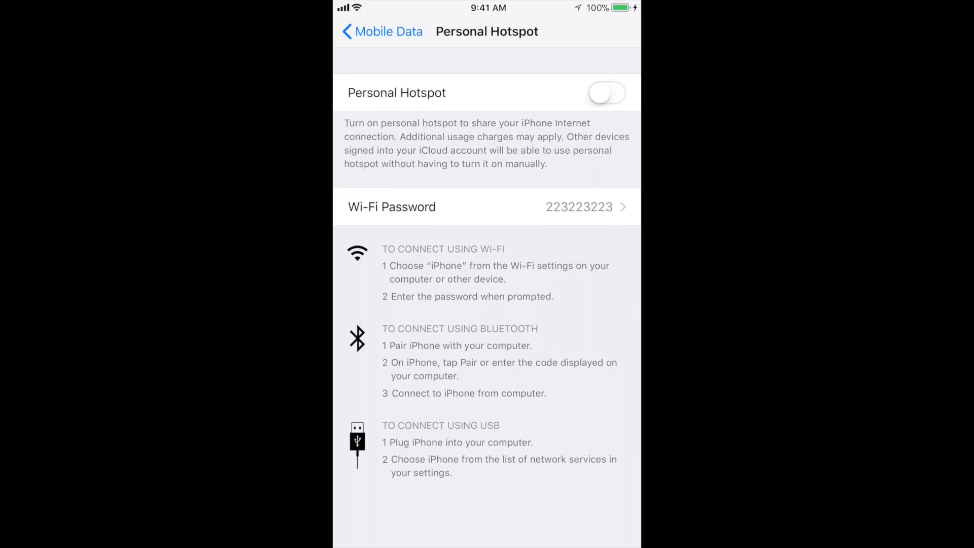
{"action": "left_click", "coordinate": [606, 93]}
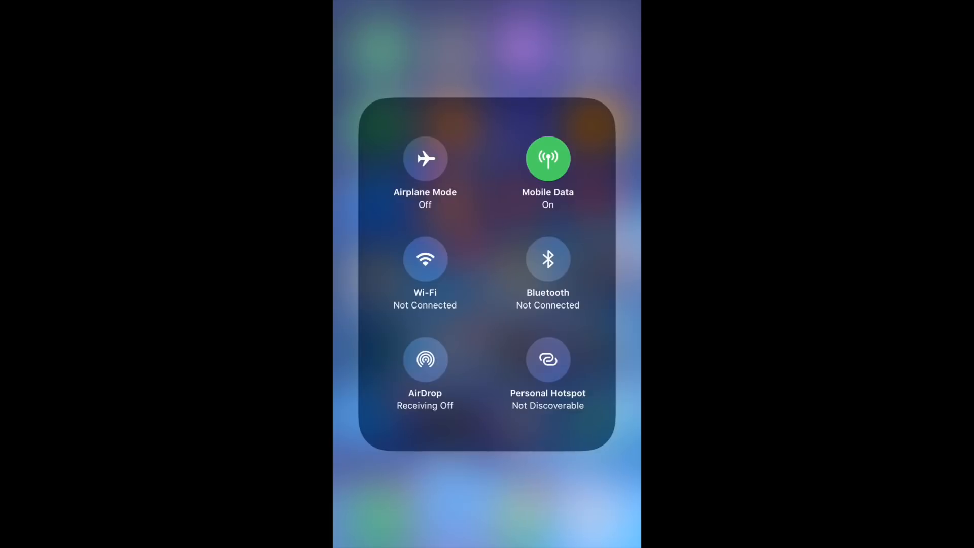
Make Personal Hotspot discoverable from Control Center, then swipe the home screen.
{"action": "left_click", "coordinate": [547, 360]}
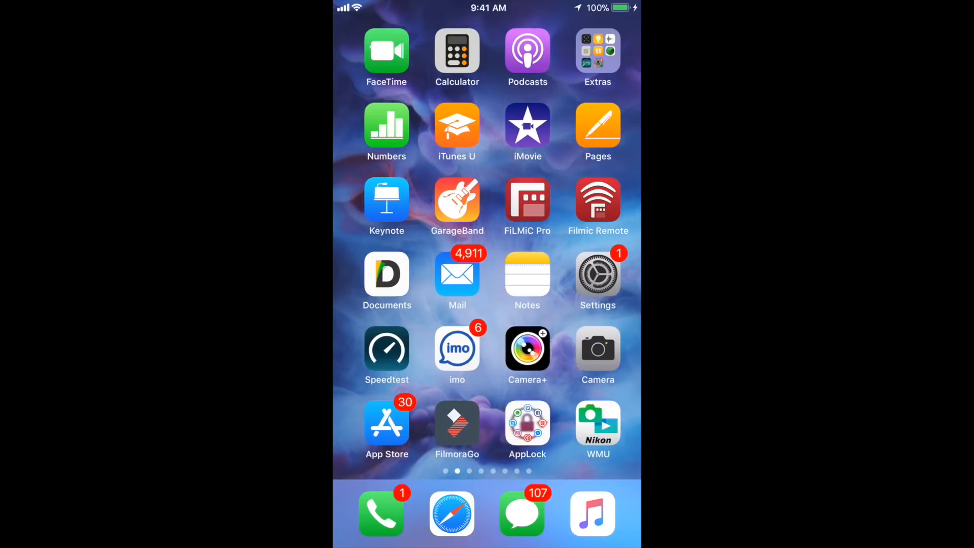
{"action": "scroll", "scroll_direction": "left", "scroll_amount": 3}
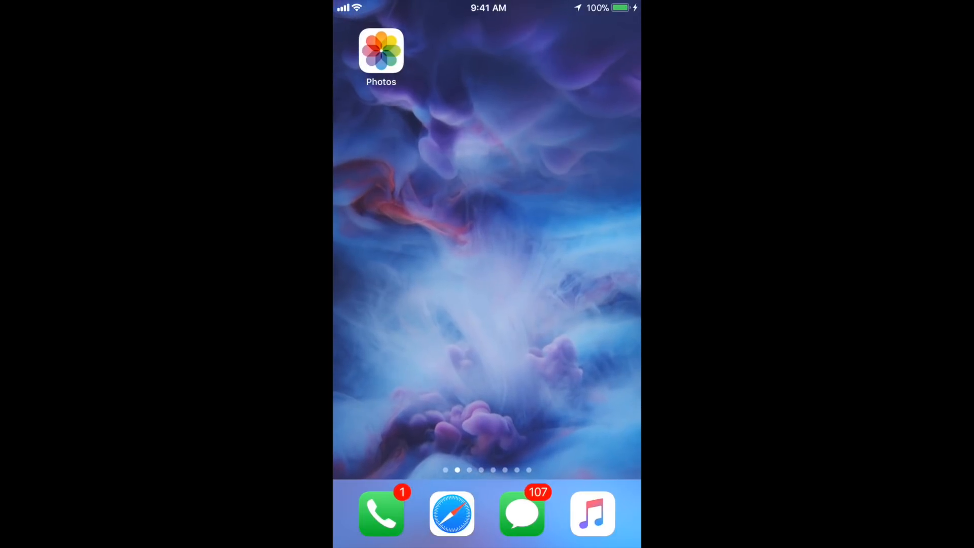